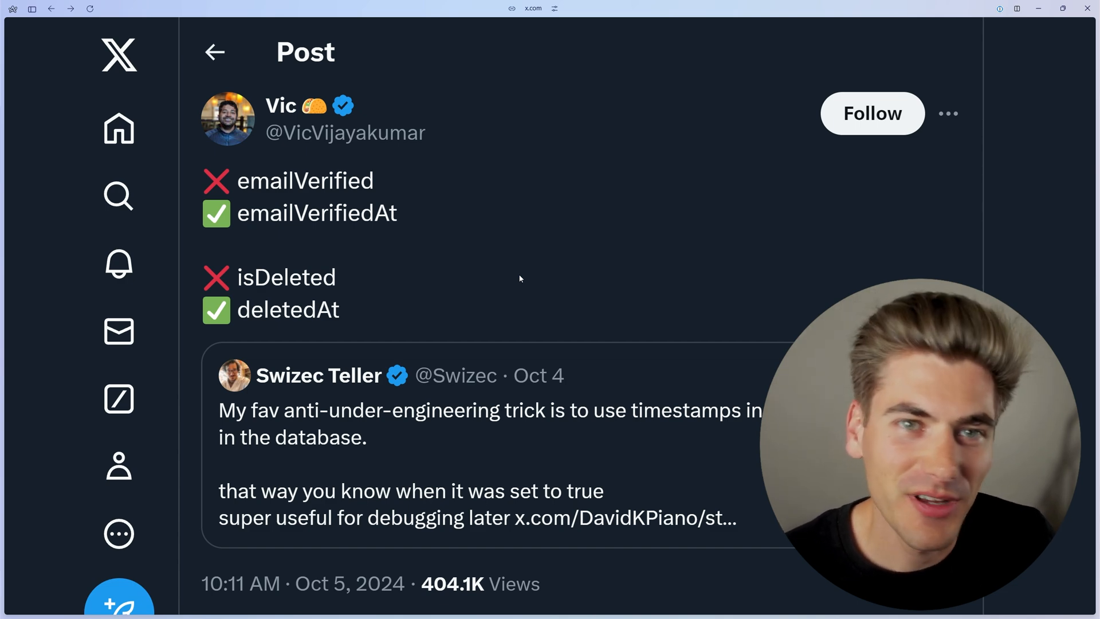
{"action": "mouse_move", "coordinate": [497, 223]}
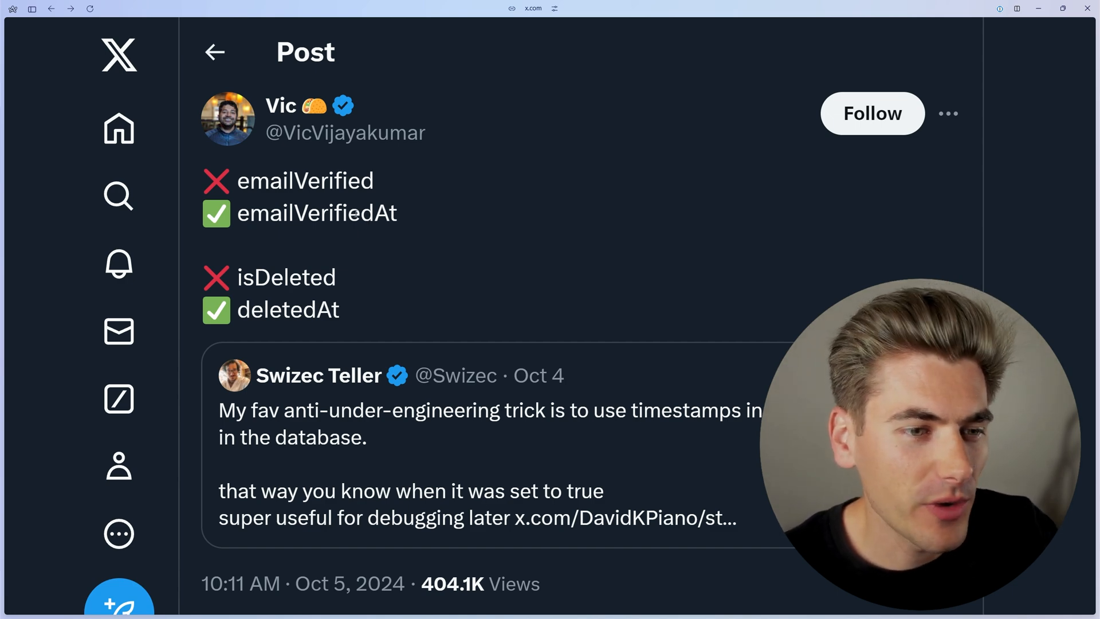
Highlight the emailVerified, isDeleted and emailVerifiedAt field names
{"action": "double_click", "coordinate": [304, 180]}
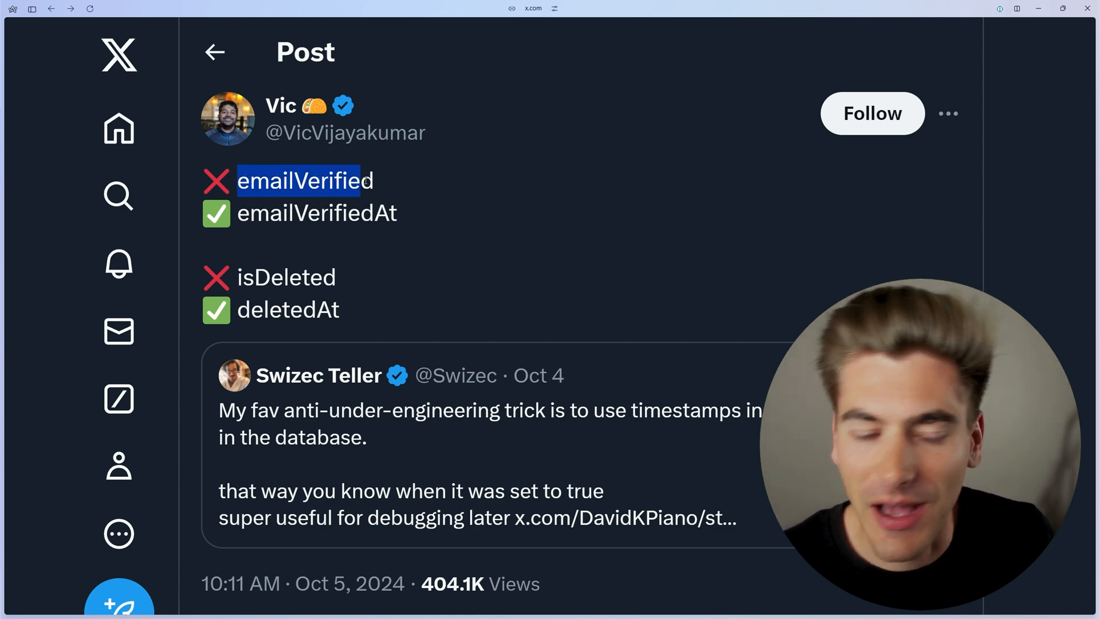
{"action": "double_click", "coordinate": [285, 277]}
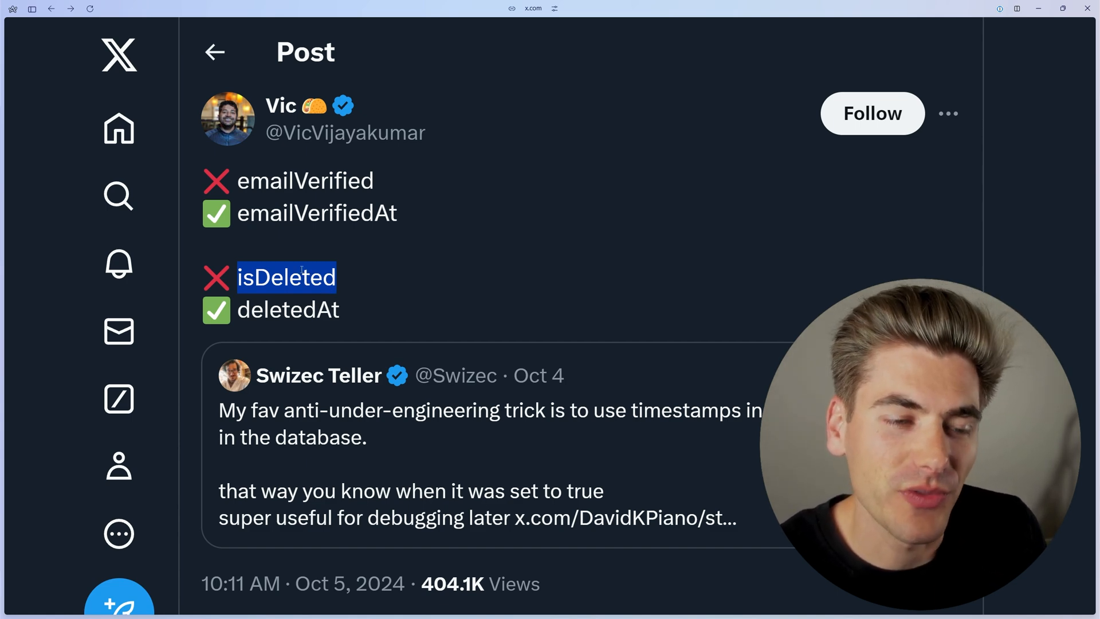
{"action": "mouse_move", "coordinate": [266, 246]}
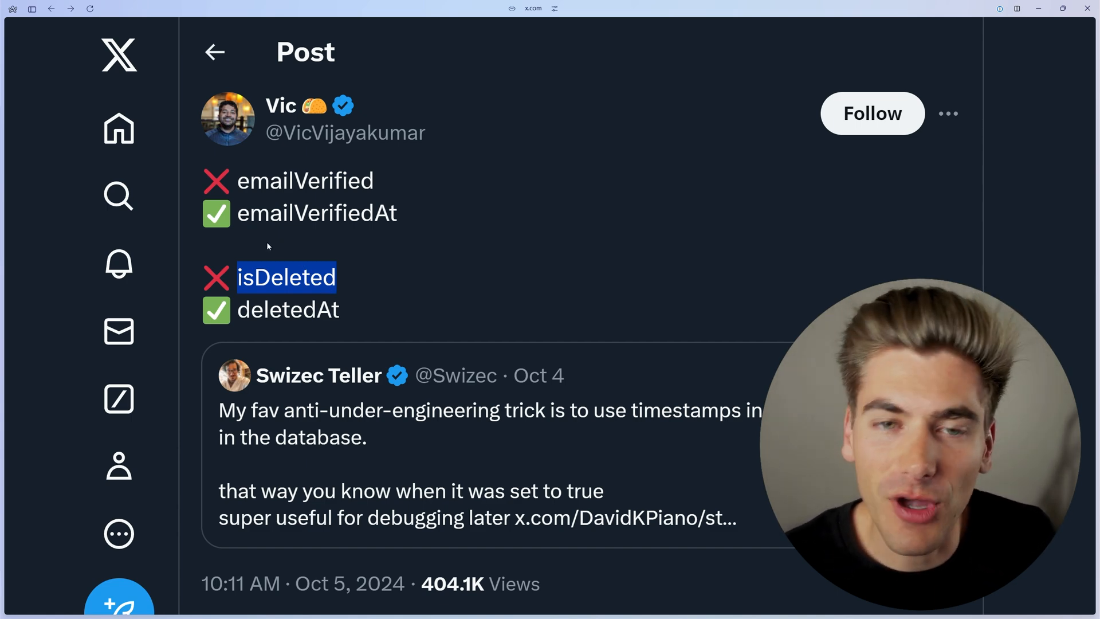
{"action": "double_click", "coordinate": [316, 213]}
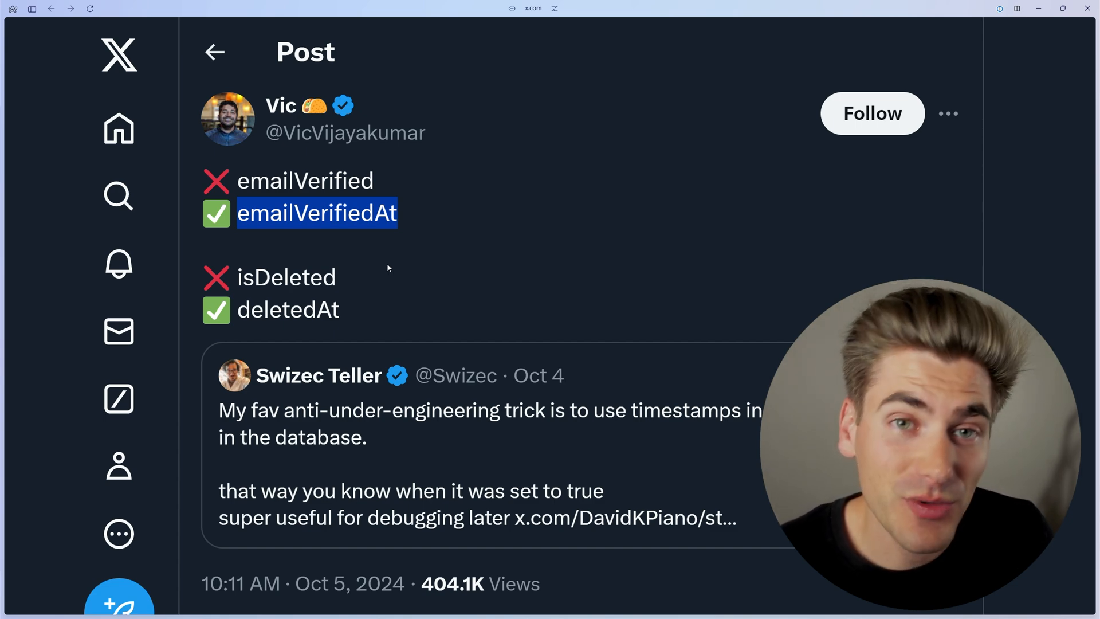
{"action": "mouse_move", "coordinate": [367, 247]}
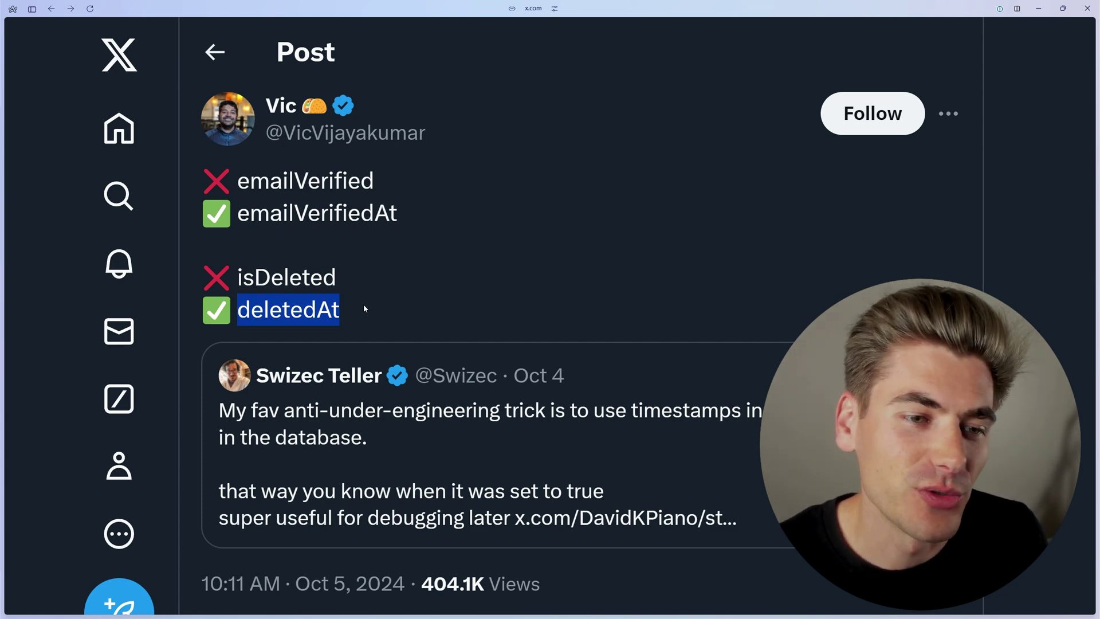
{"action": "mouse_move", "coordinate": [359, 303]}
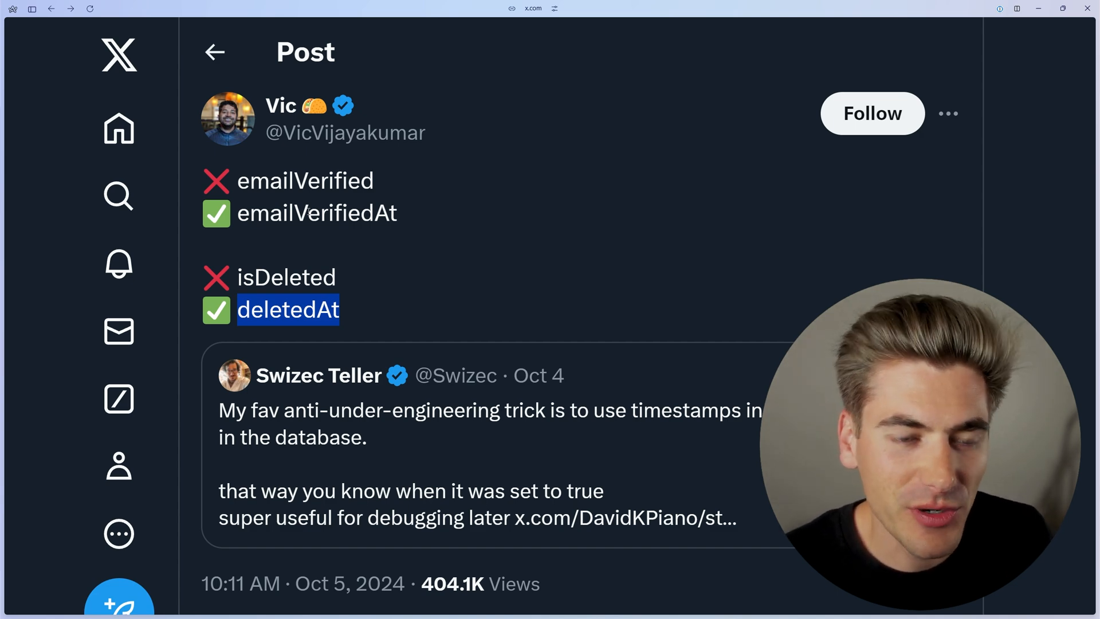
In the PostgreSQL docs, mark boolean's 1 byte and date's 4 bytes in Table 8.9
{"action": "left_click", "coordinate": [32, 8]}
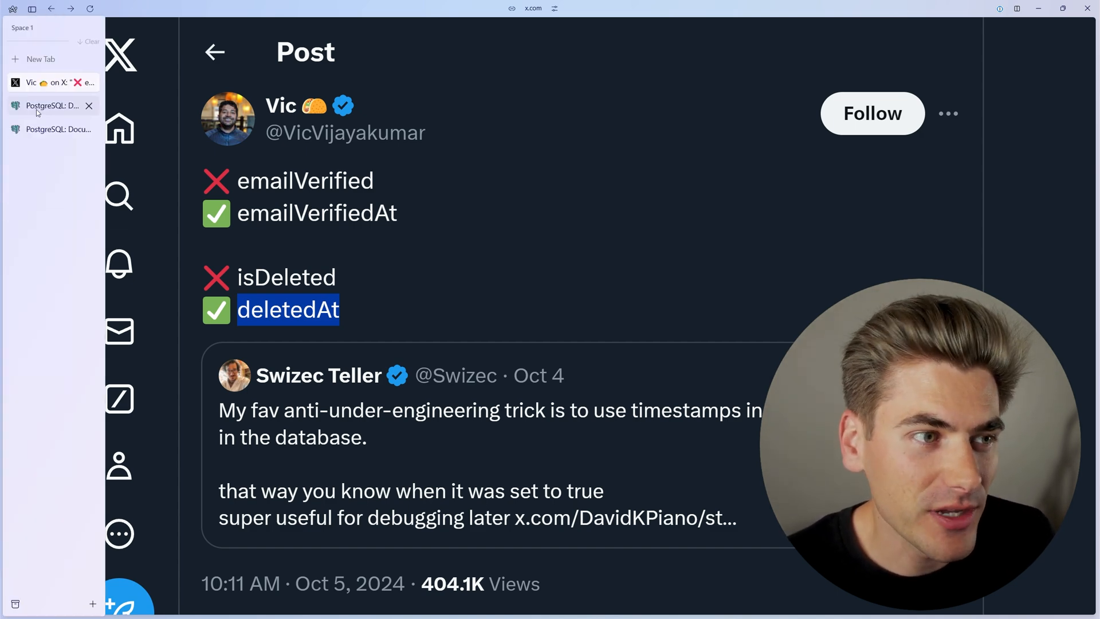
{"action": "left_click", "coordinate": [52, 105]}
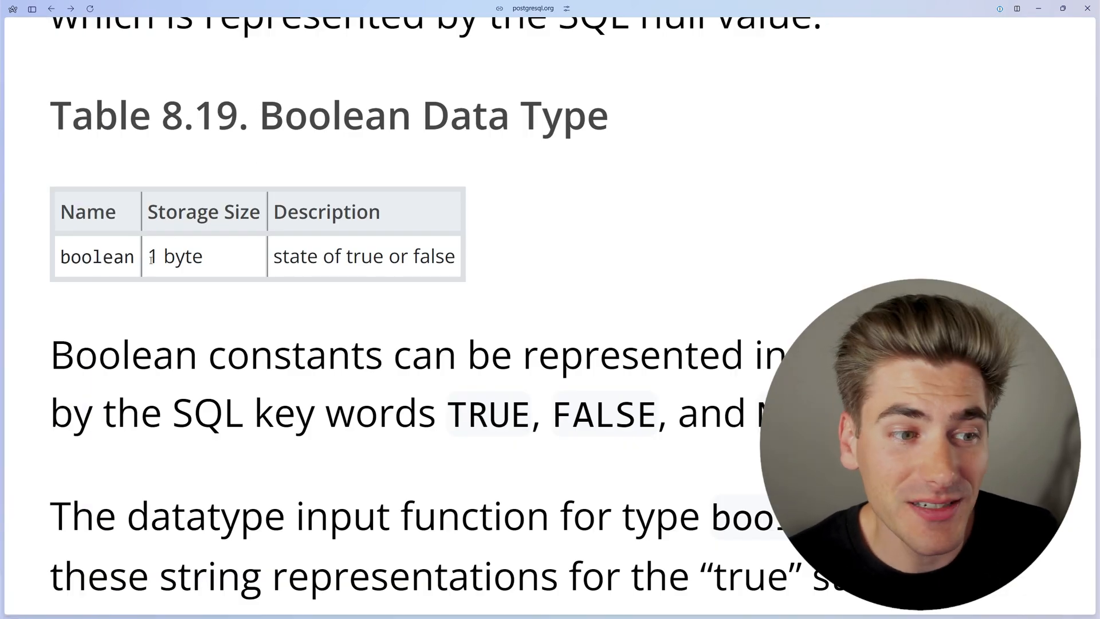
{"action": "double_click", "coordinate": [174, 256]}
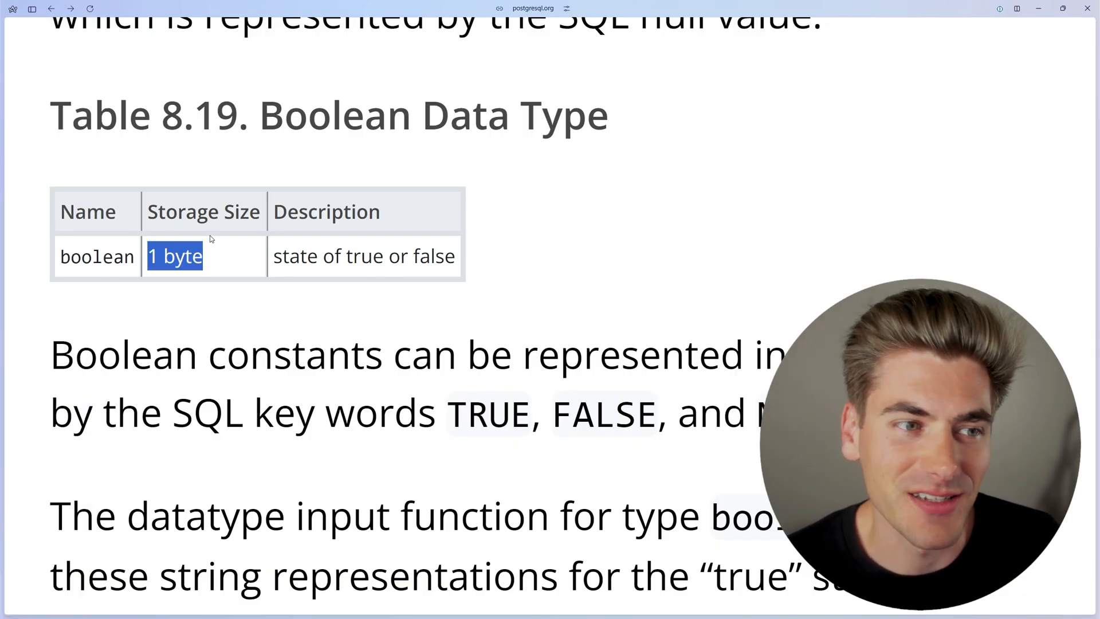
{"action": "left_click", "coordinate": [51, 9]}
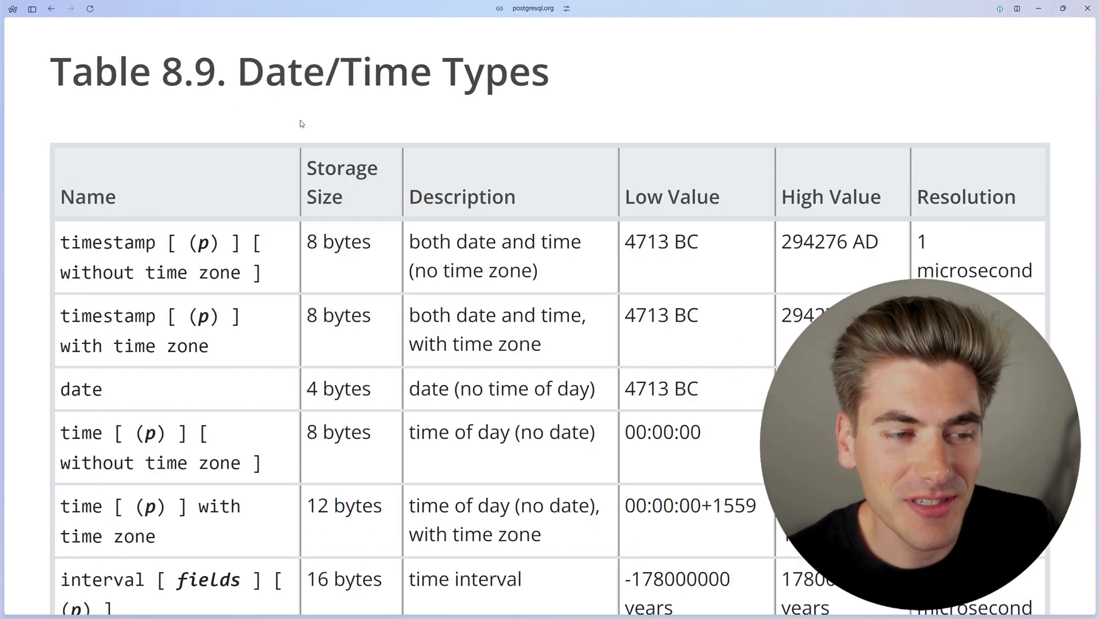
{"action": "scroll", "scroll_direction": "down", "scroll_amount": 3}
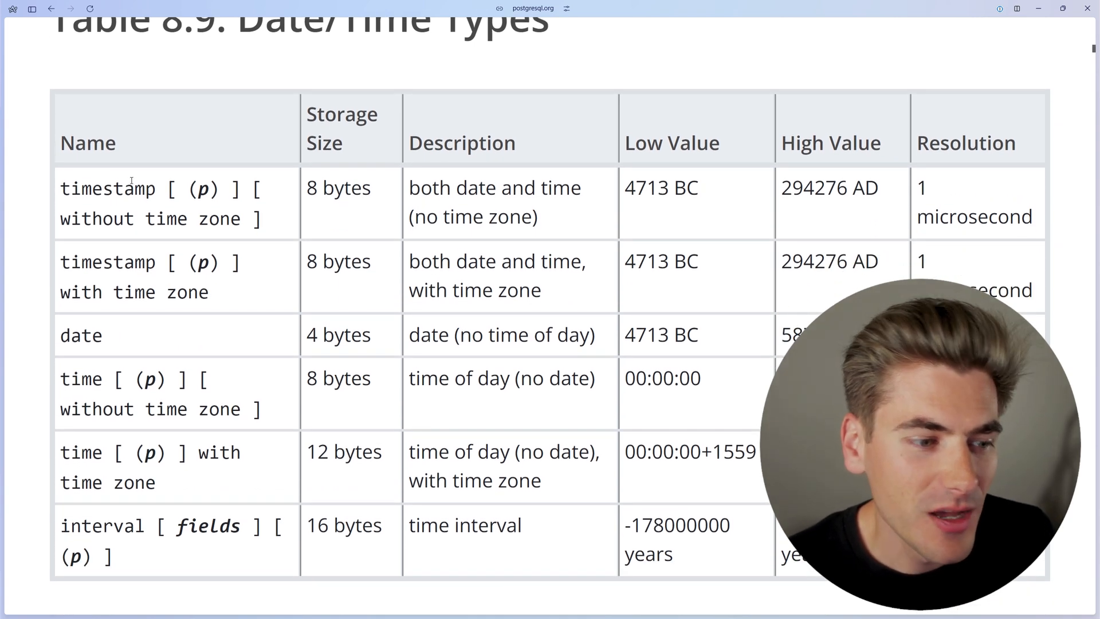
{"action": "double_click", "coordinate": [337, 187]}
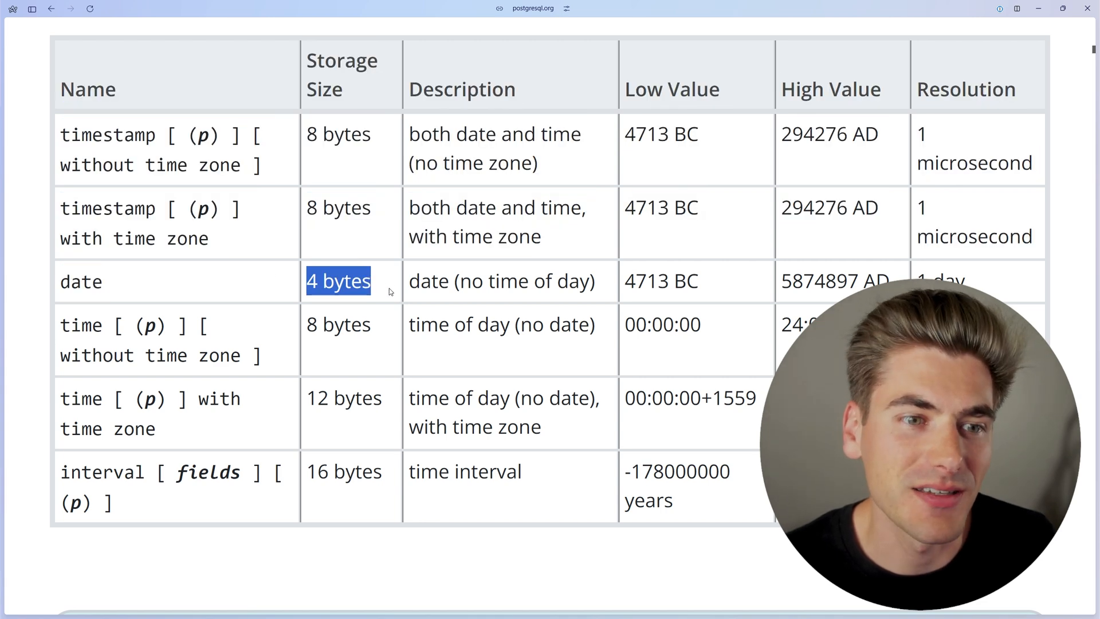
{"action": "scroll", "scroll_direction": "up", "scroll_amount": 3}
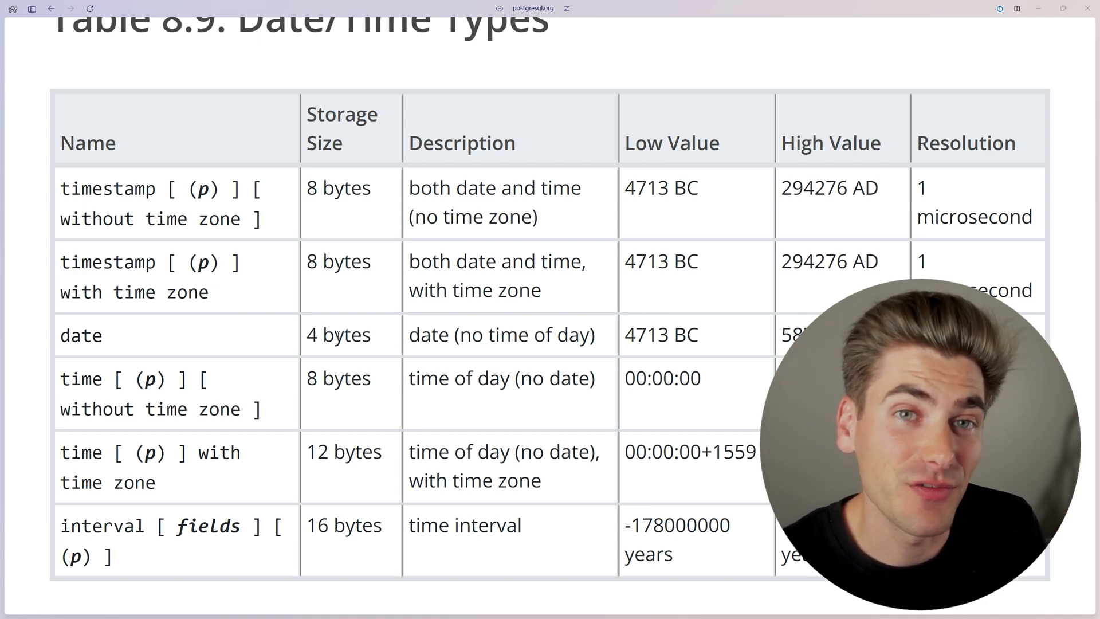
{"action": "mouse_move", "coordinate": [353, 284]}
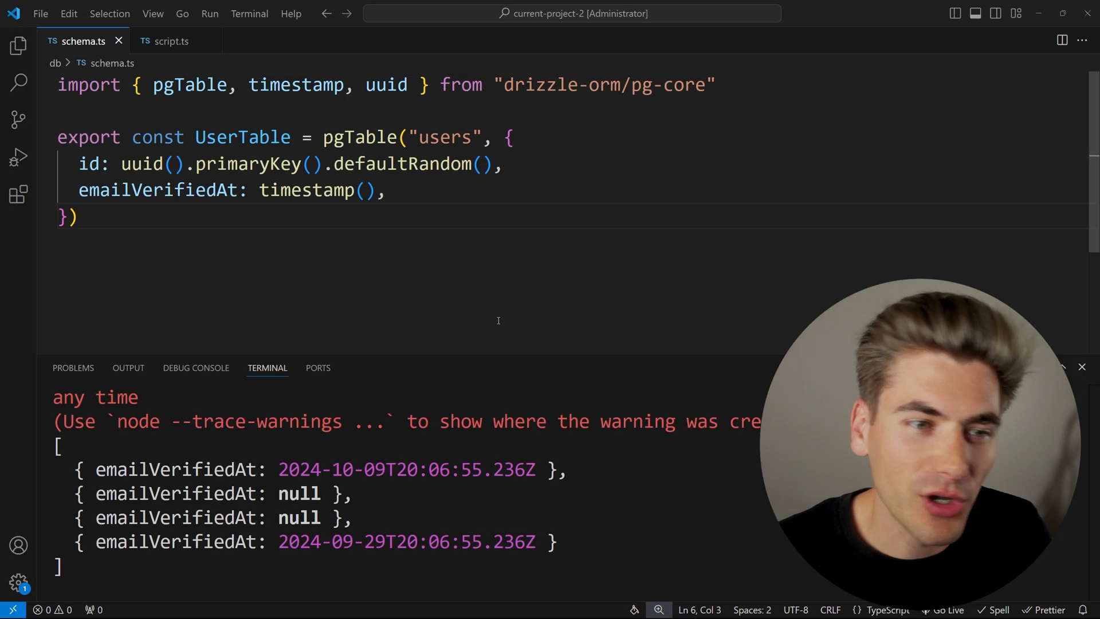
{"action": "mouse_move", "coordinate": [470, 305]}
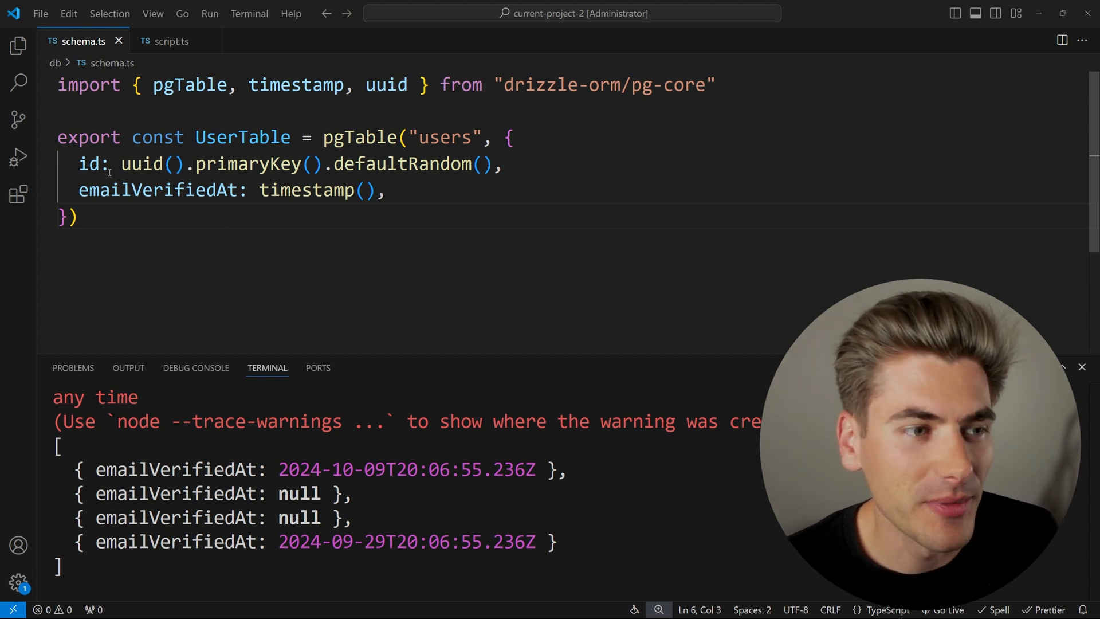
Select the emailVerifiedAt timestamp column in schema.ts, then the findMany query in script.ts
{"action": "left_click", "coordinate": [82, 190]}
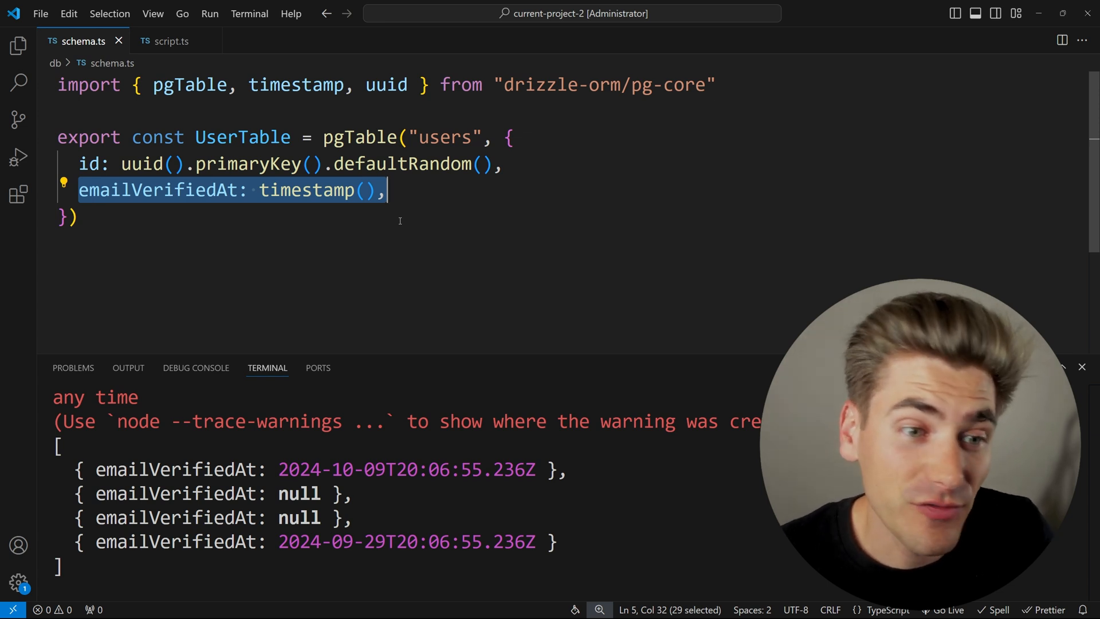
{"action": "left_click", "coordinate": [170, 41]}
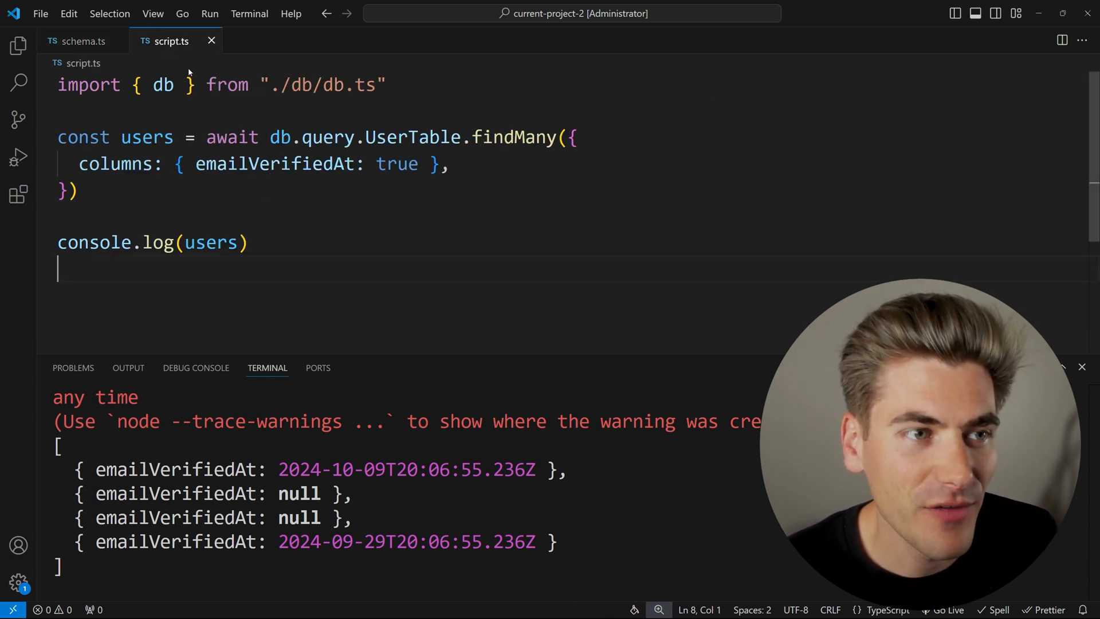
{"action": "left_click_drag", "start_coordinate": [57, 137], "coordinate": [79, 191]}
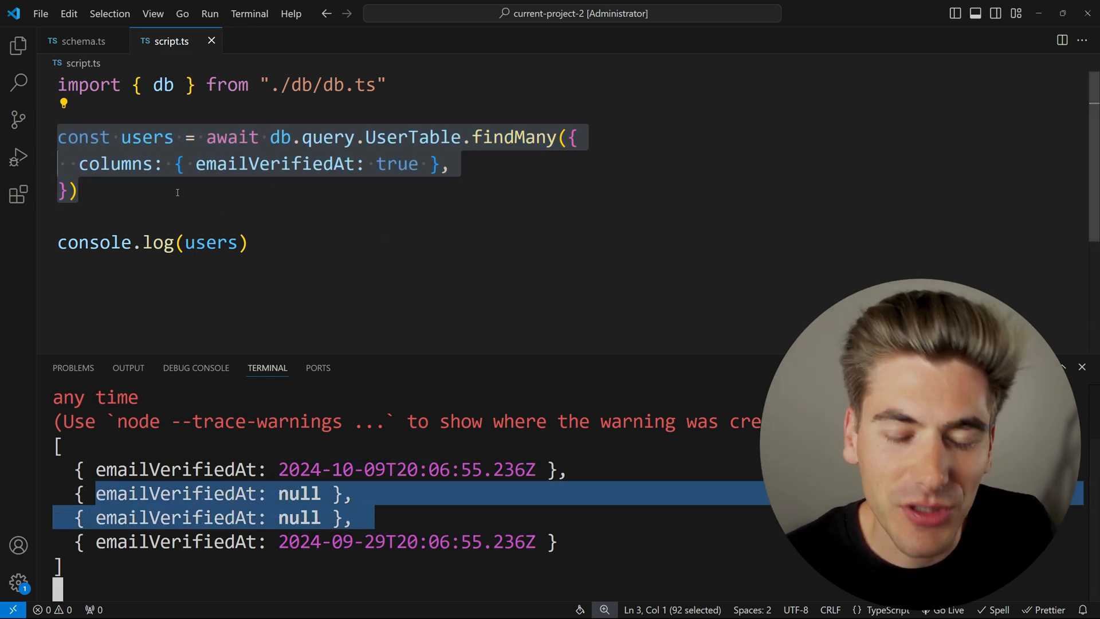
Type if (users[0].emailVerifiedAt) below the findMany query
{"action": "type", "text": "if"}
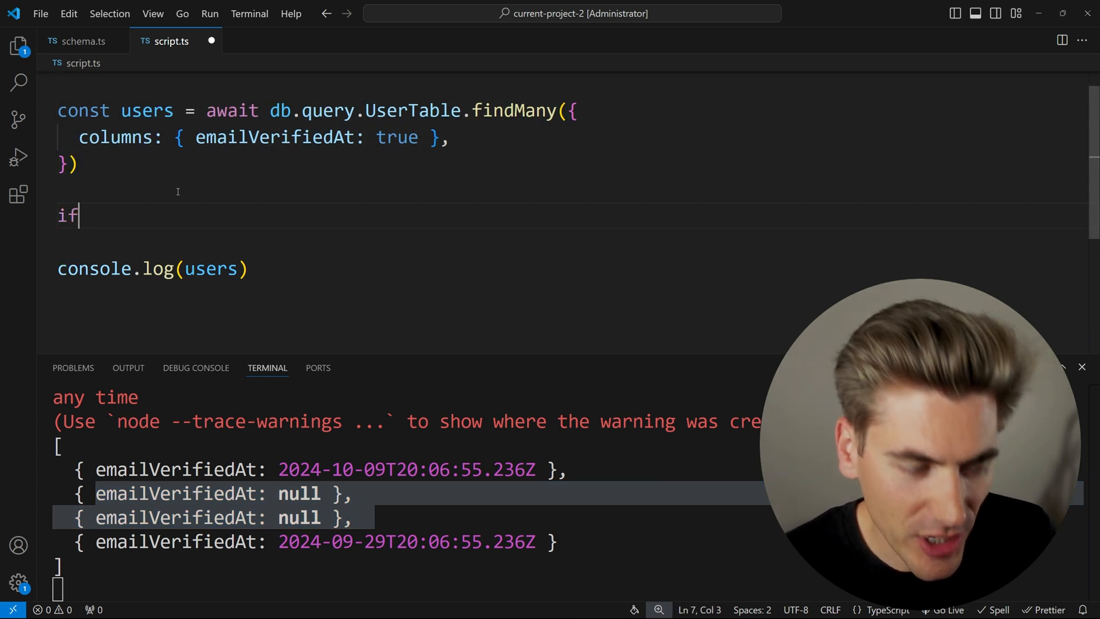
{"action": "type", "text": "(users[])"}
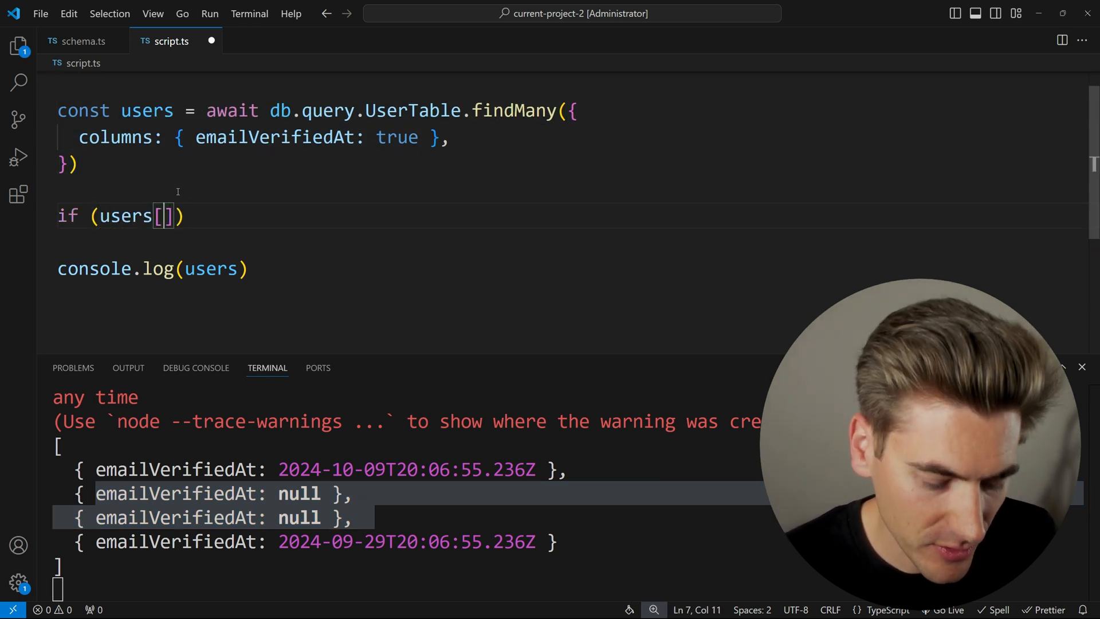
{"action": "type", "text": "0].emailVerifiedAt"}
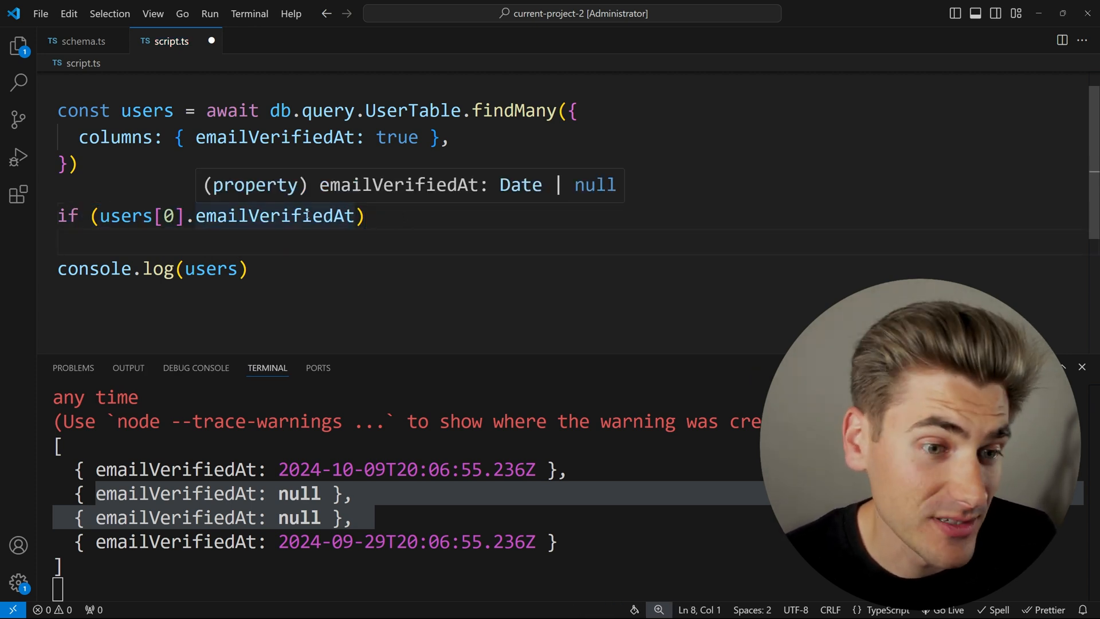
{"action": "mouse_move", "coordinate": [330, 231]}
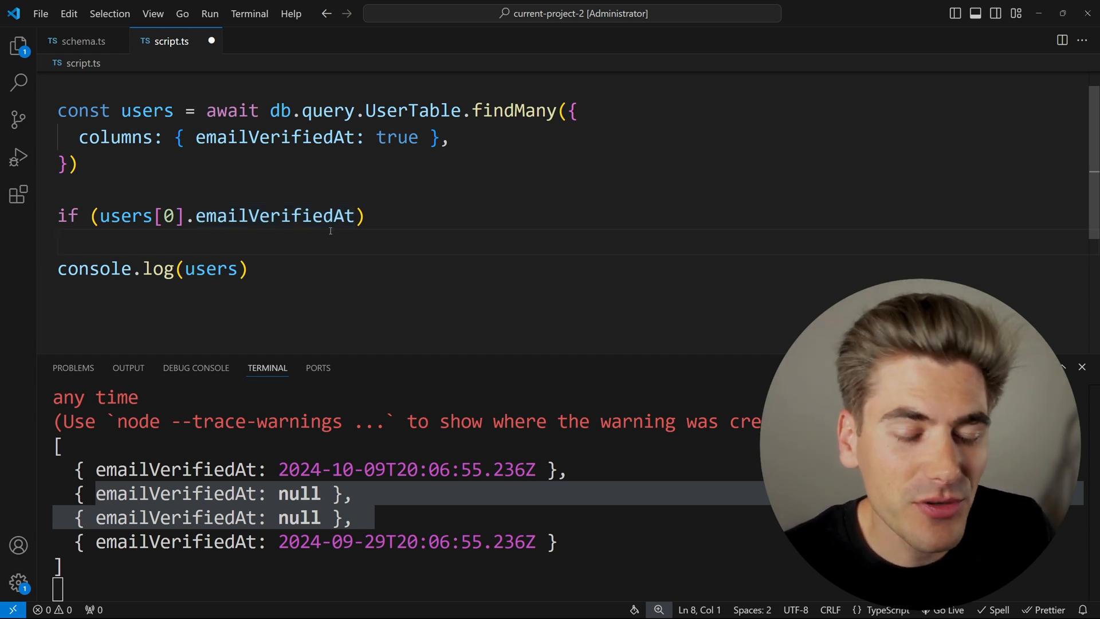
{"action": "mouse_move", "coordinate": [277, 216]}
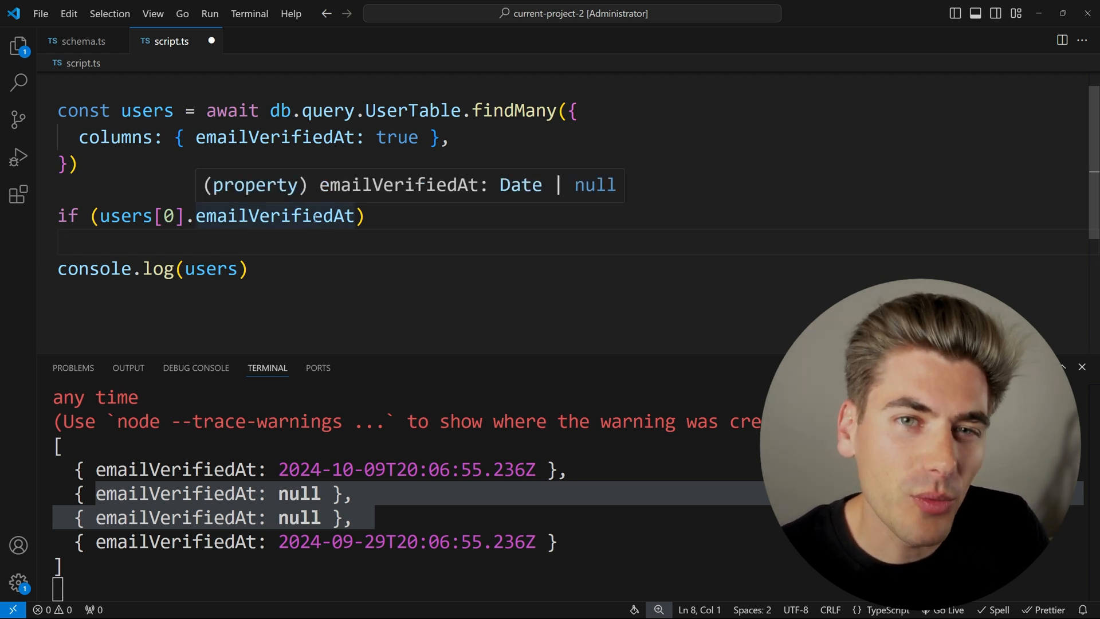
{"action": "mouse_move", "coordinate": [419, 198]}
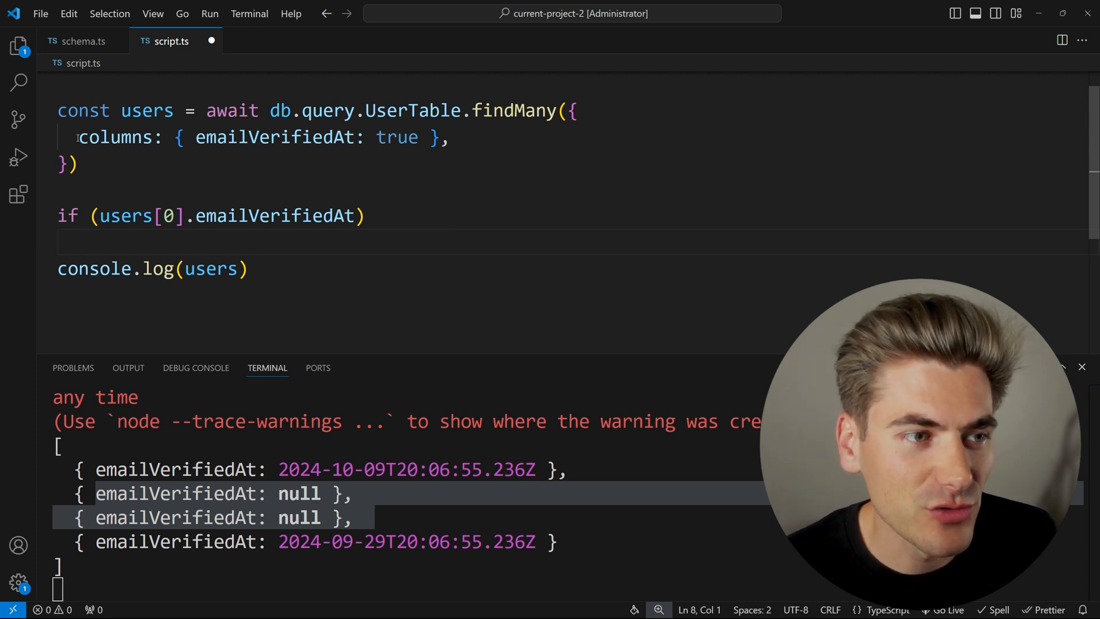
Replace columns with extras using isNotNull(UserTable.emailVerifiedAt)
{"action": "type", "text": "extras:"}
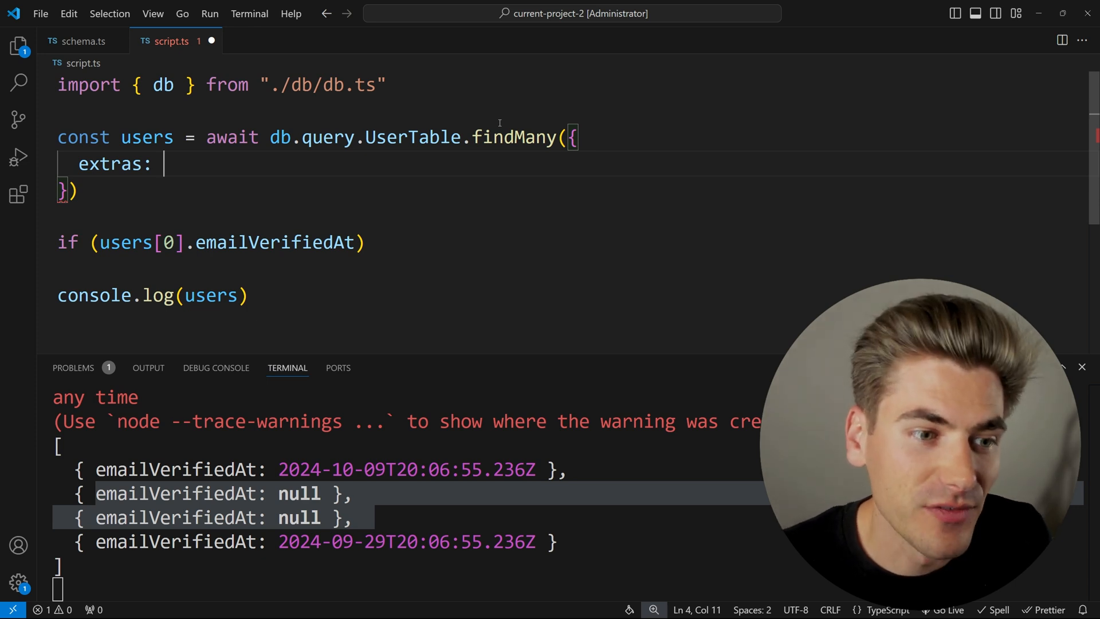
{"action": "double_click", "coordinate": [277, 242]}
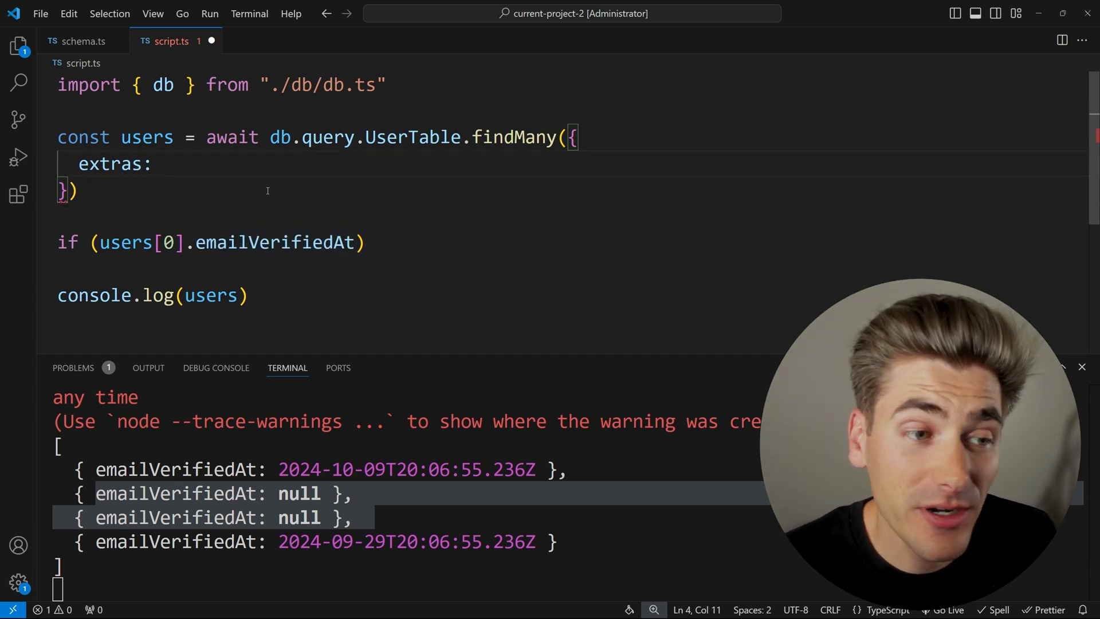
{"action": "type", "text": "isNotNull("}
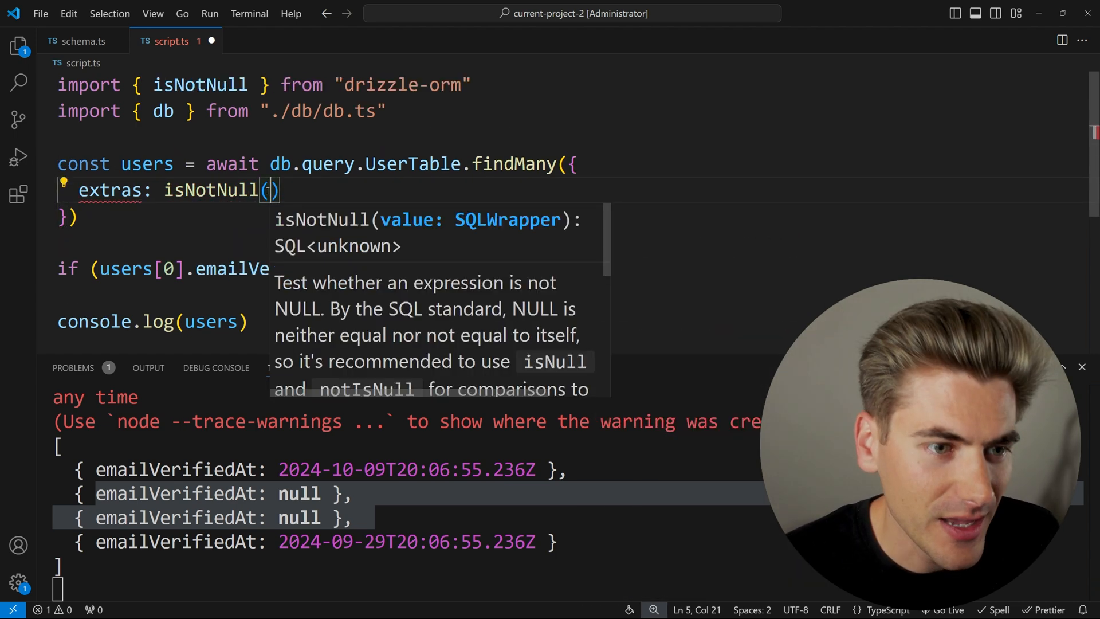
{"action": "type", "text": "UserTable."}
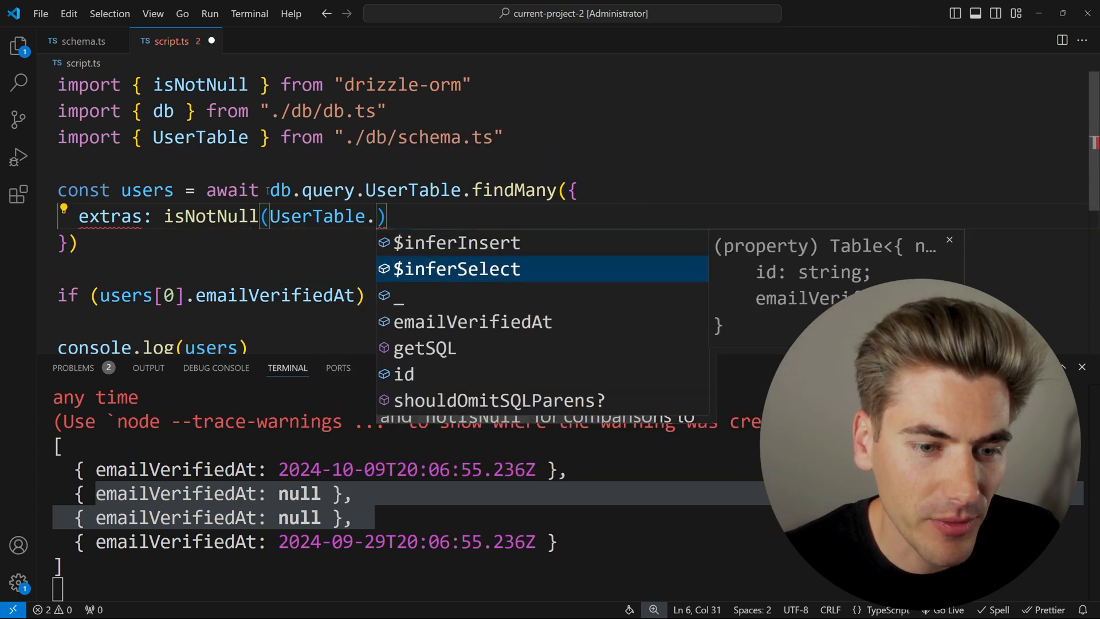
{"action": "left_click", "coordinate": [473, 321]}
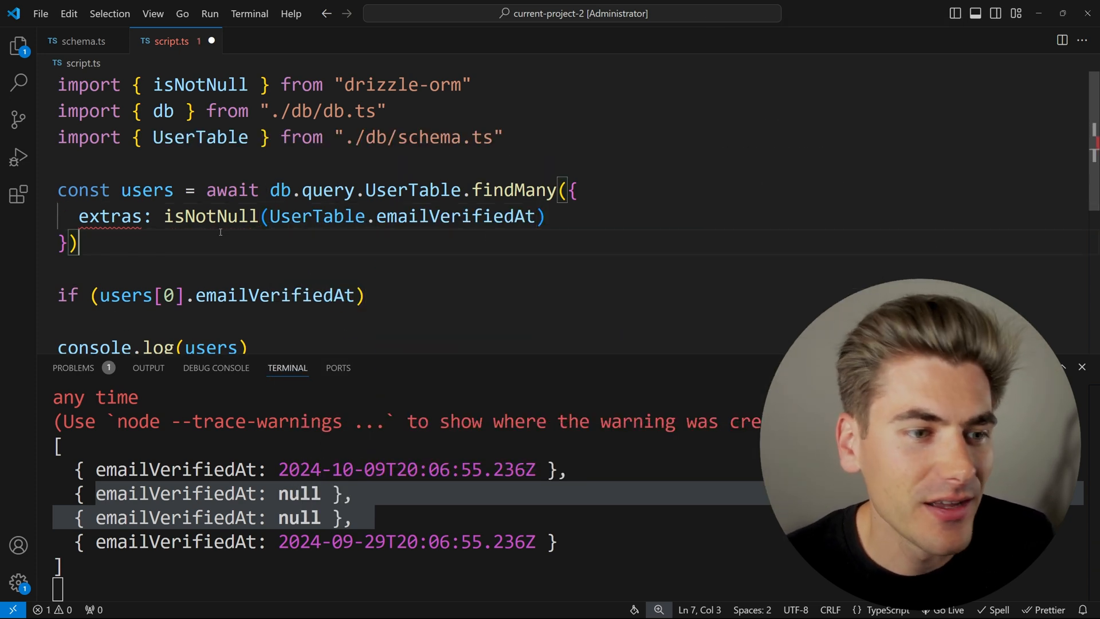
Wrap it as emailVerified and alias it with .as("email_verified")
{"action": "left_click", "coordinate": [172, 215]}
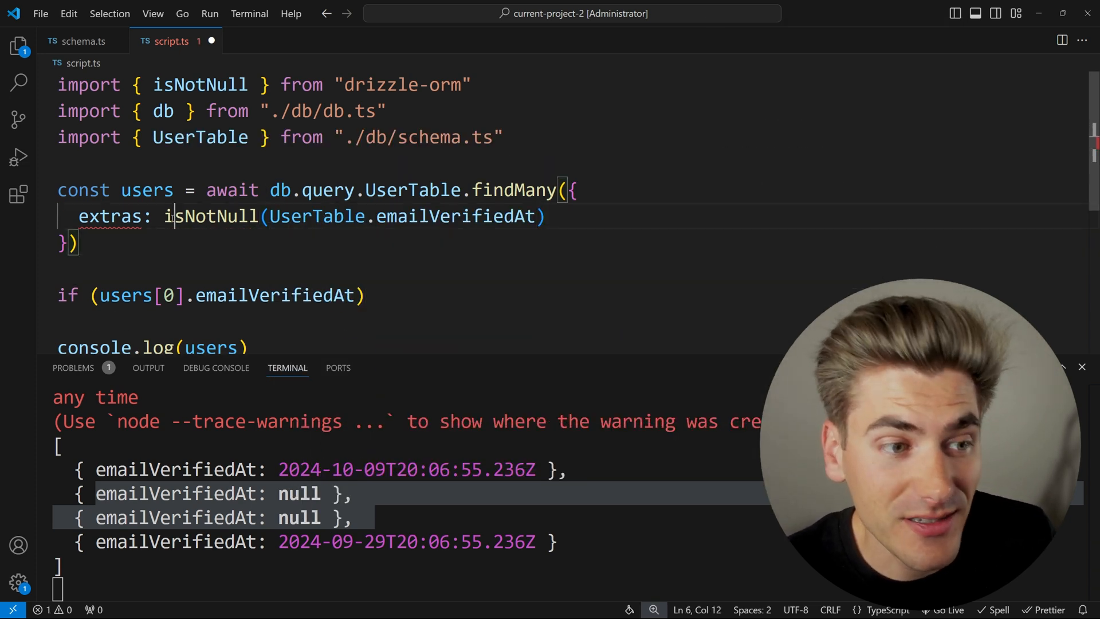
{"action": "type", "text": "{ emailVerified"}
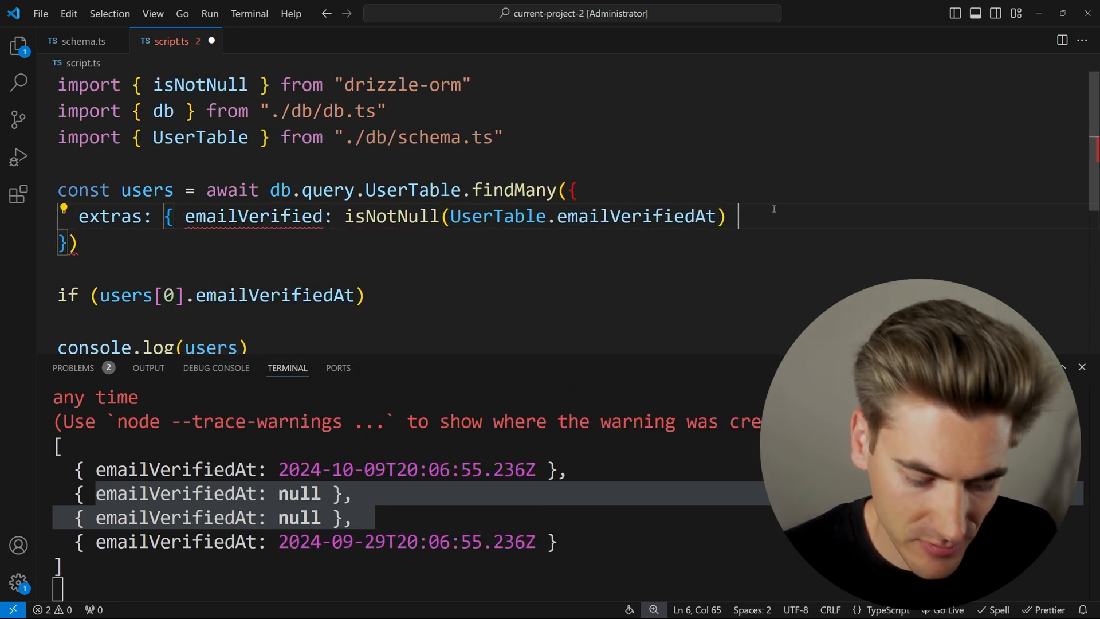
{"action": "type", "text": "}"}
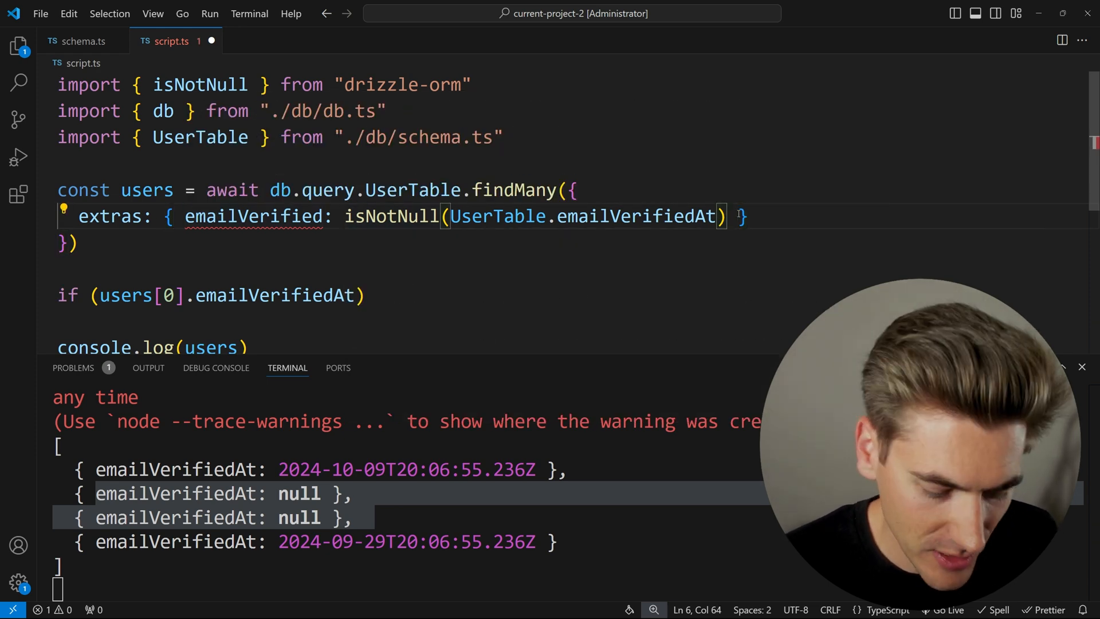
{"action": "type", "text": ".as(\"email\")"}
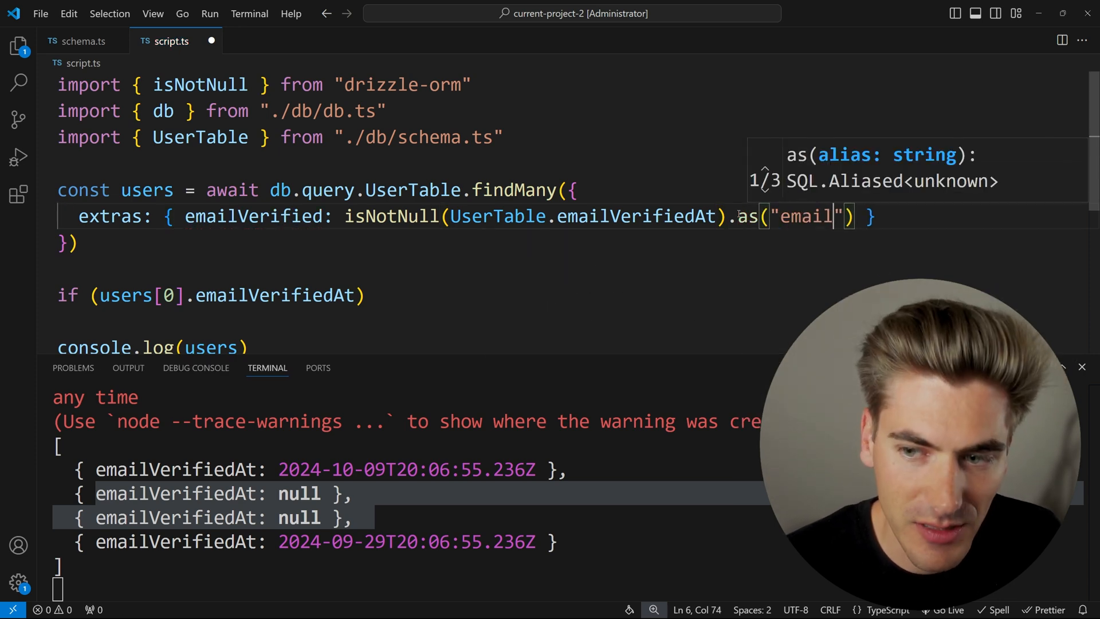
{"action": "type", "text": "_veri"}
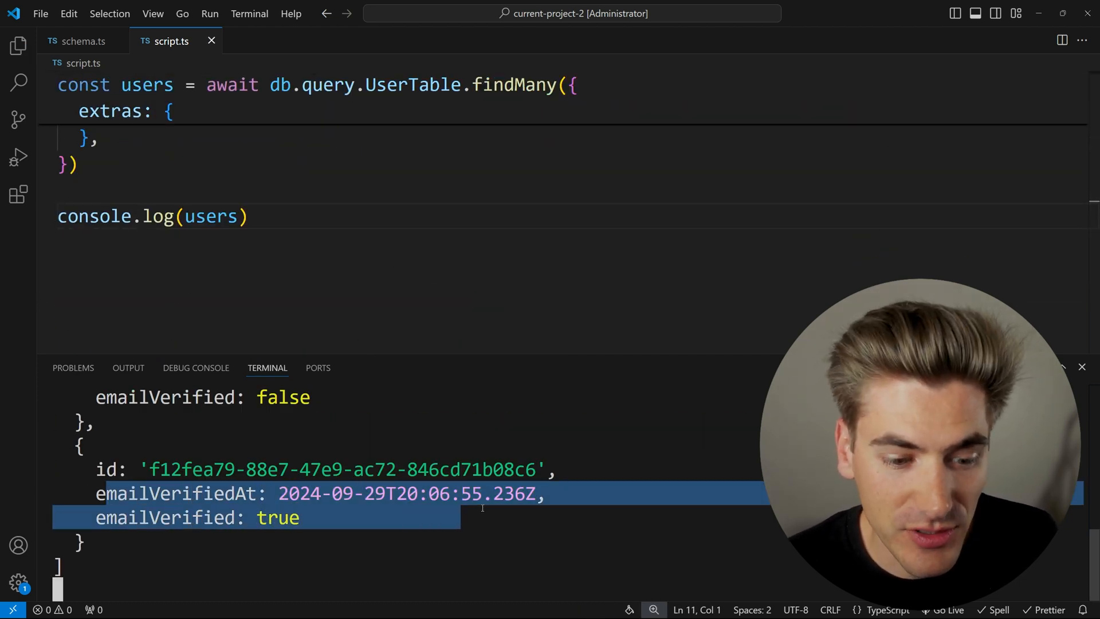
Scroll up the terminal output to check each user's emailVerified true/false value
{"action": "scroll", "scroll_direction": "up", "scroll_amount": 3}
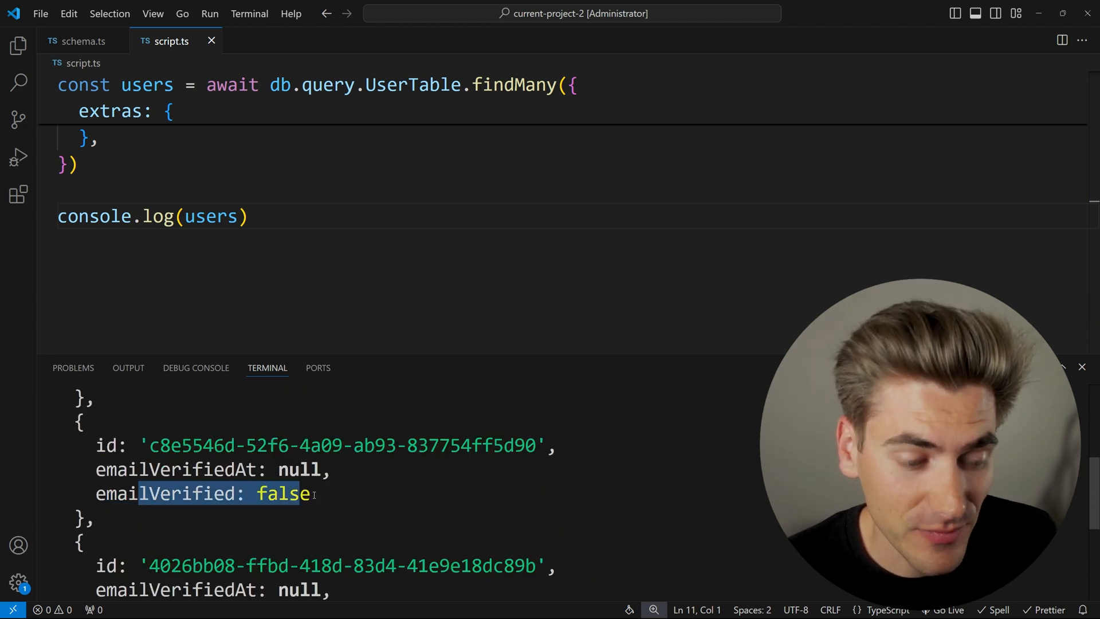
{"action": "scroll", "scroll_direction": "up", "scroll_amount": 3}
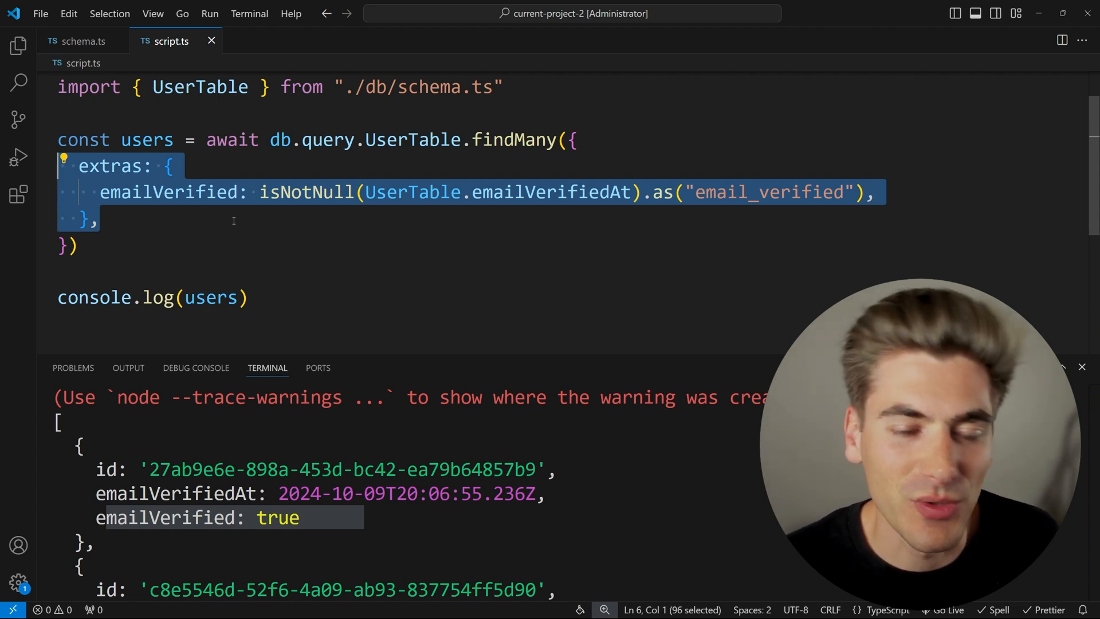
{"action": "mouse_move", "coordinate": [162, 227]}
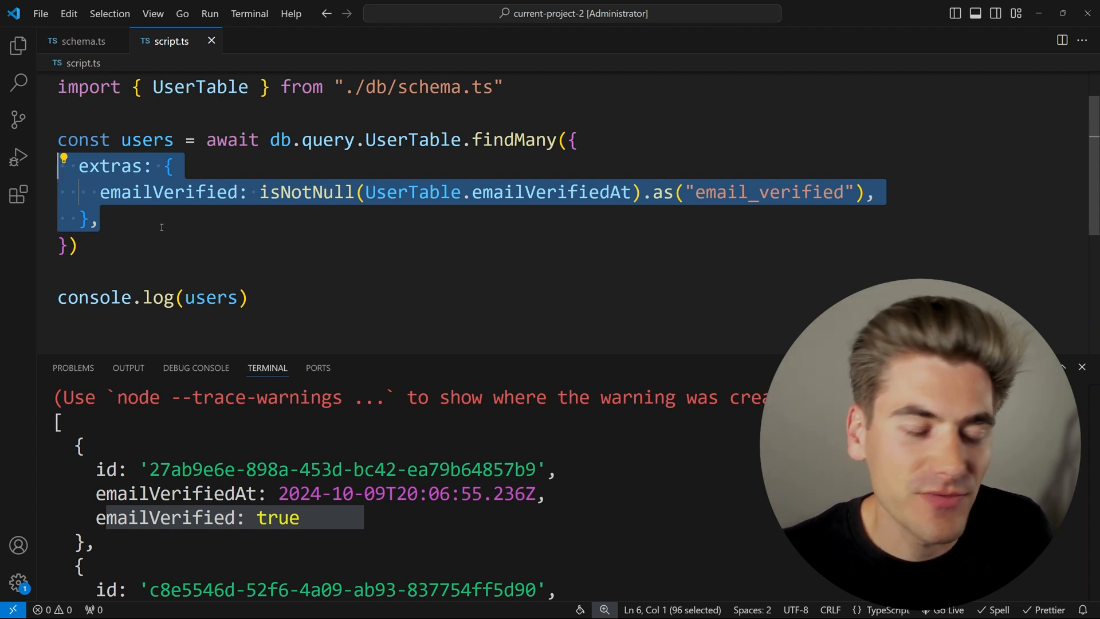